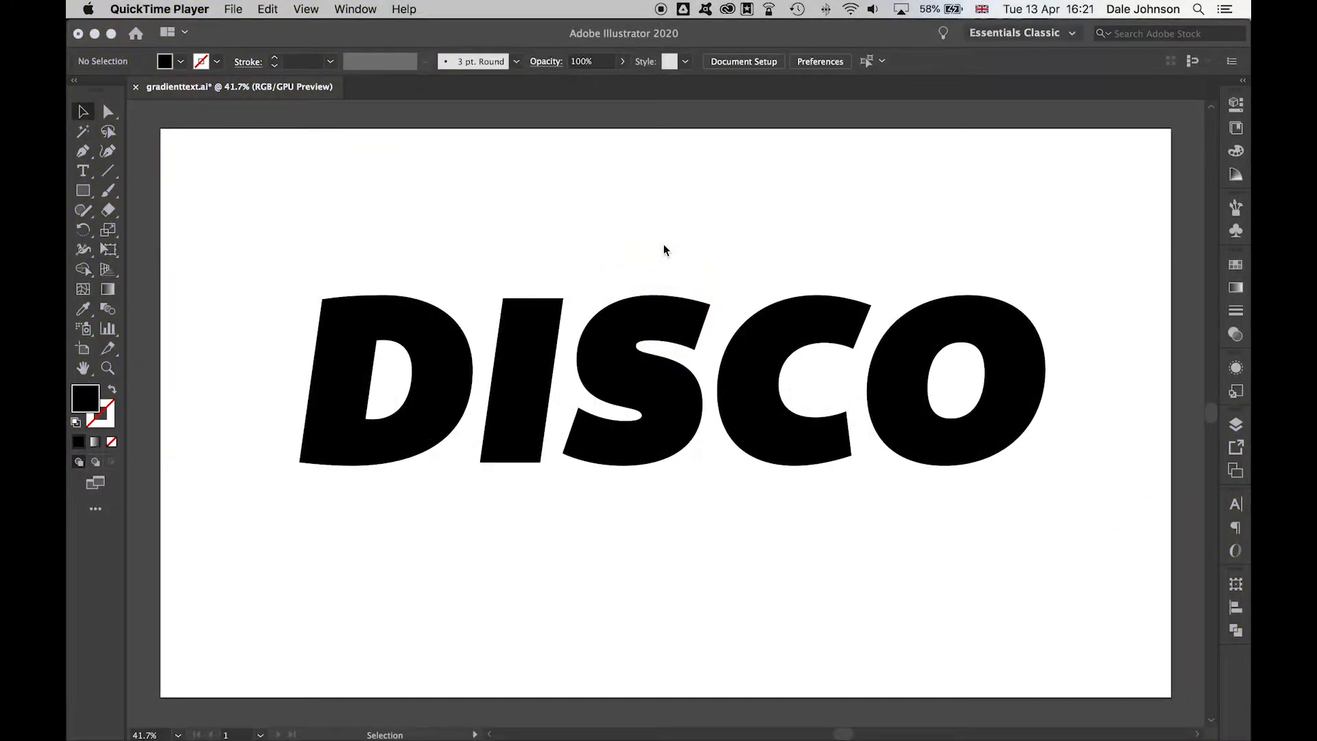
mouse_move(513, 280)
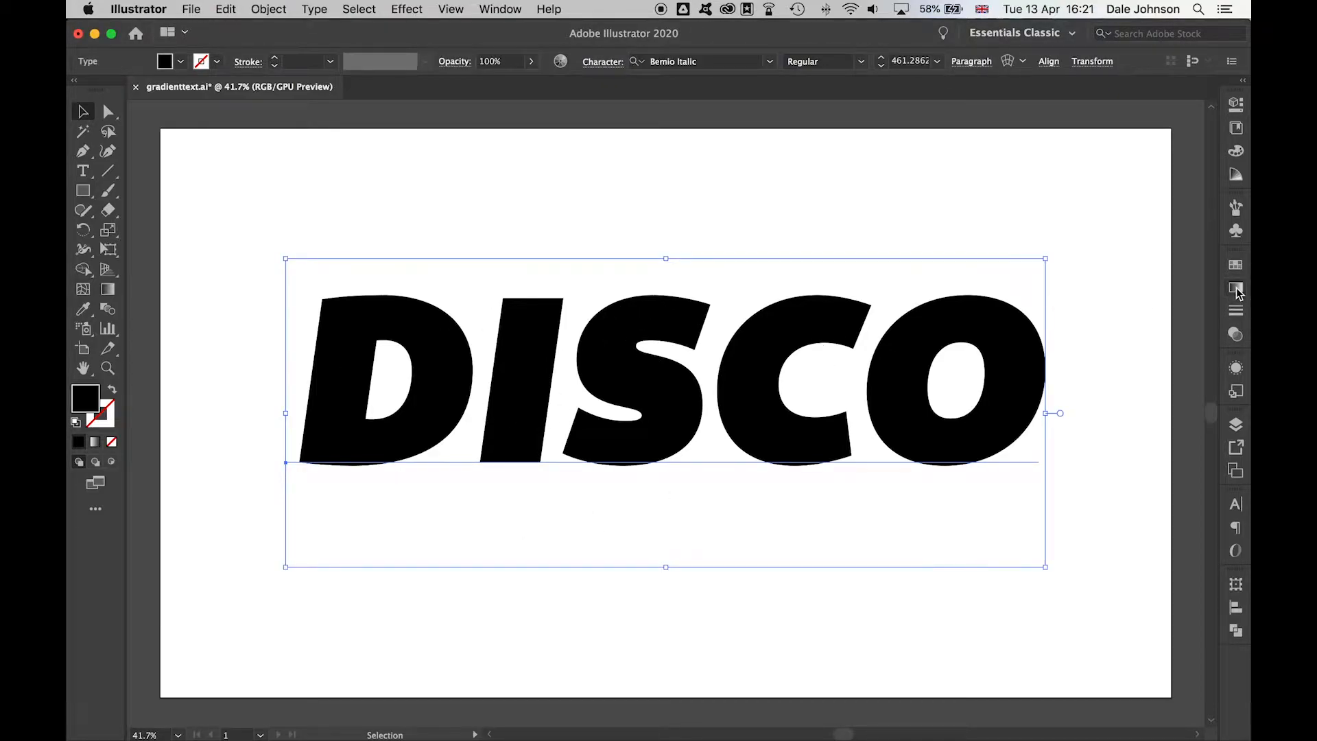
Step: Set the DISCO text's fill to None and show its Appearance panel settings
click(1235, 288)
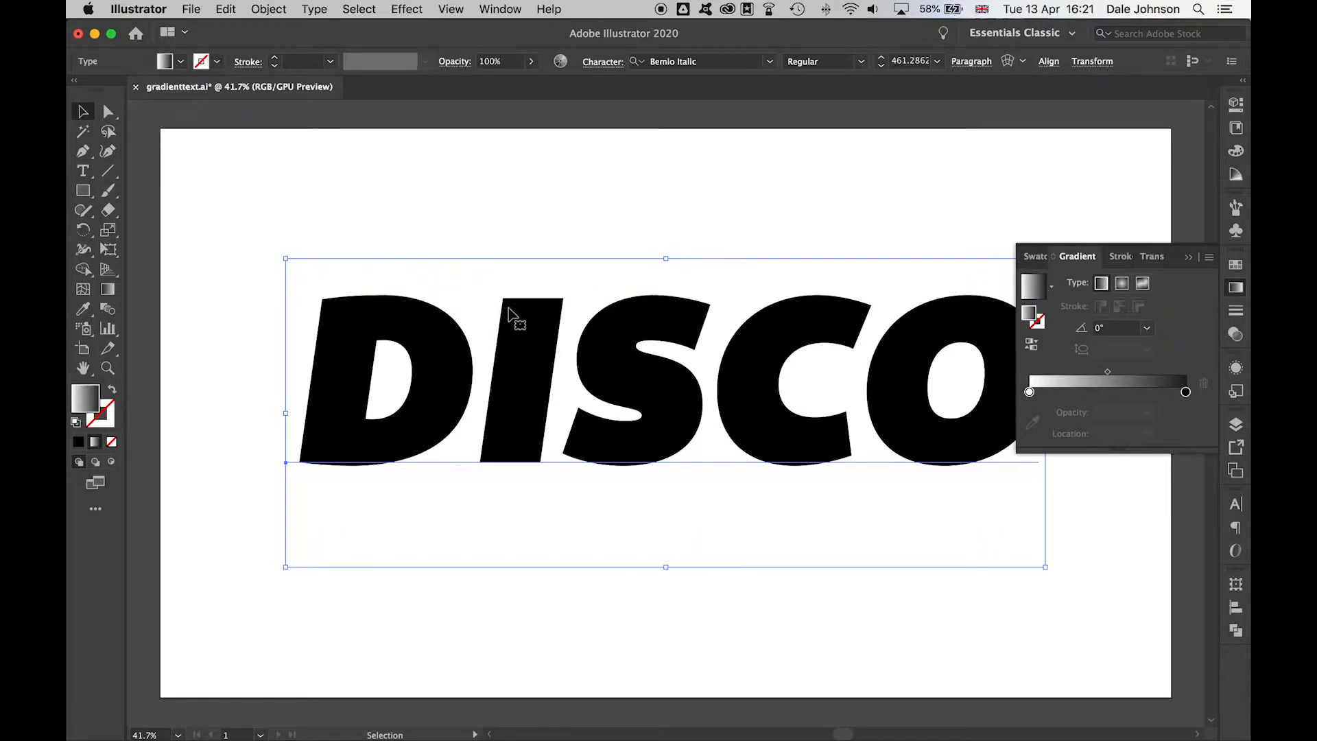
click(1187, 256)
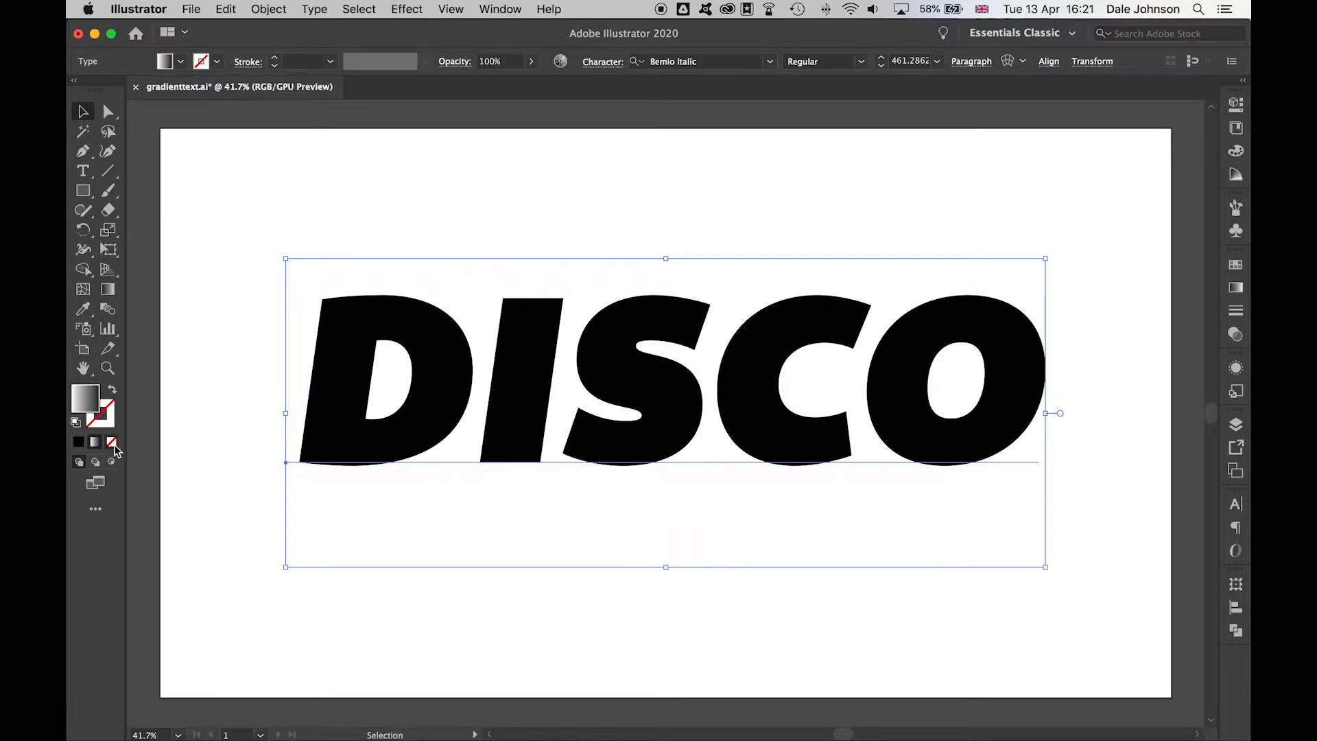
click(111, 418)
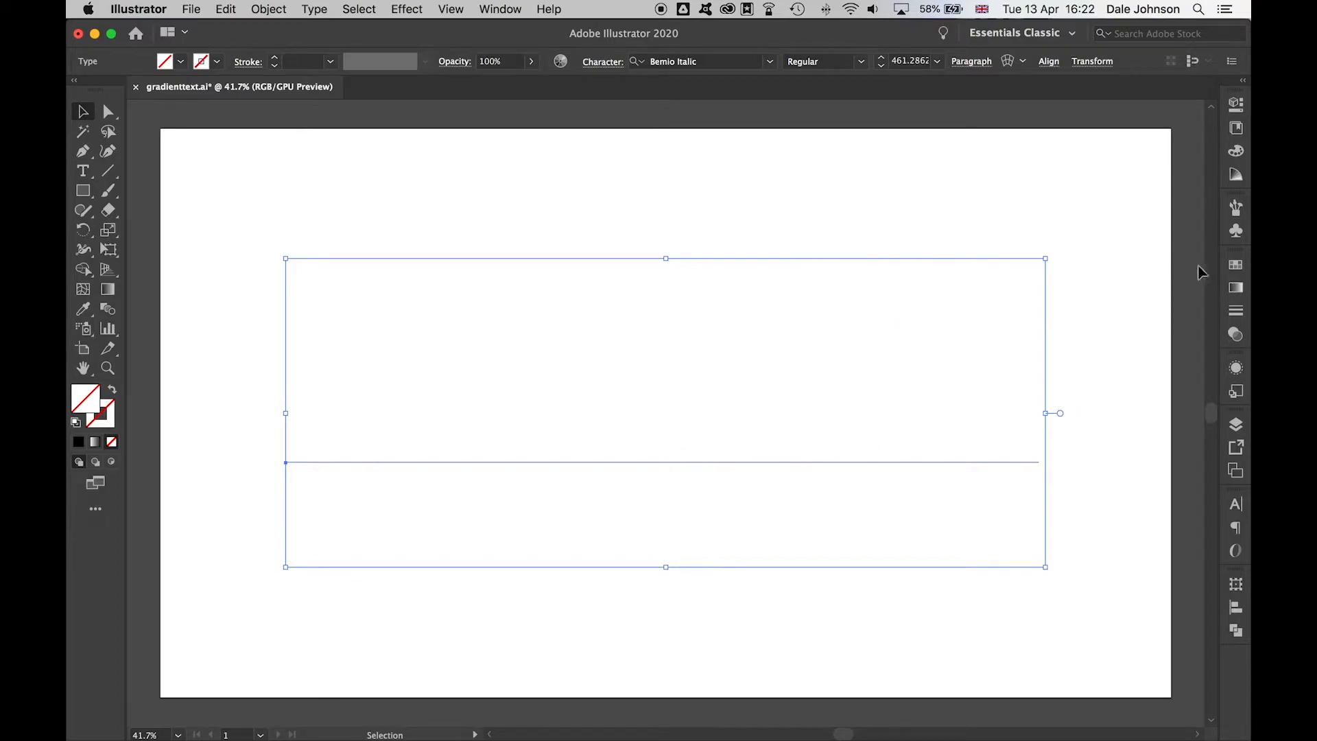
click(1235, 367)
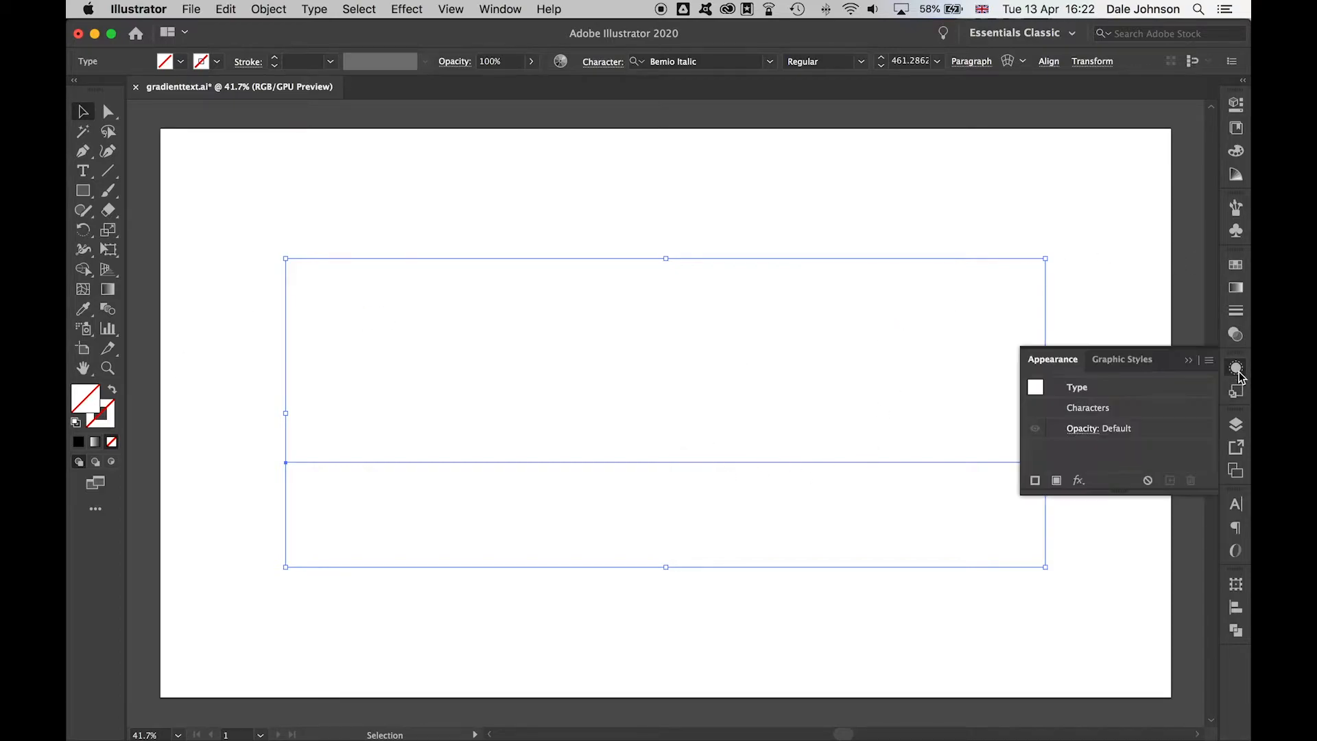
click(501, 9)
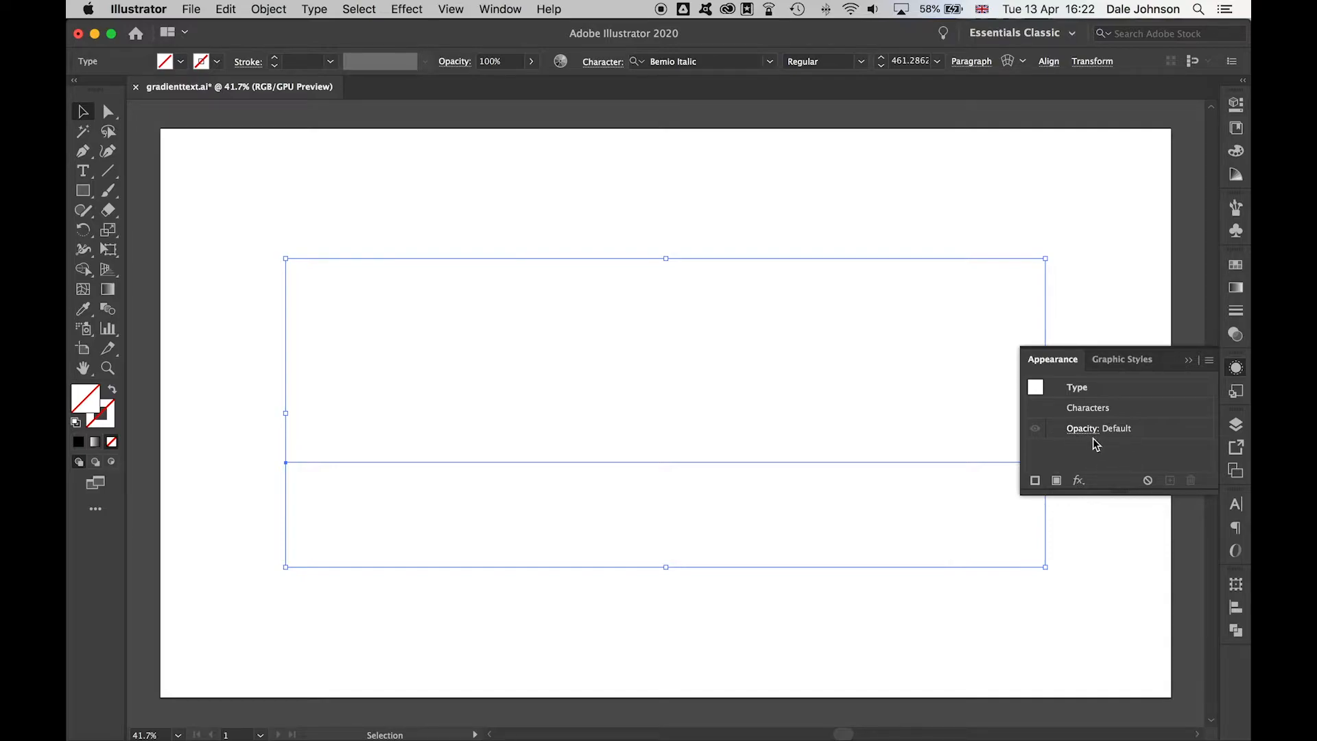
mouse_move(1056, 479)
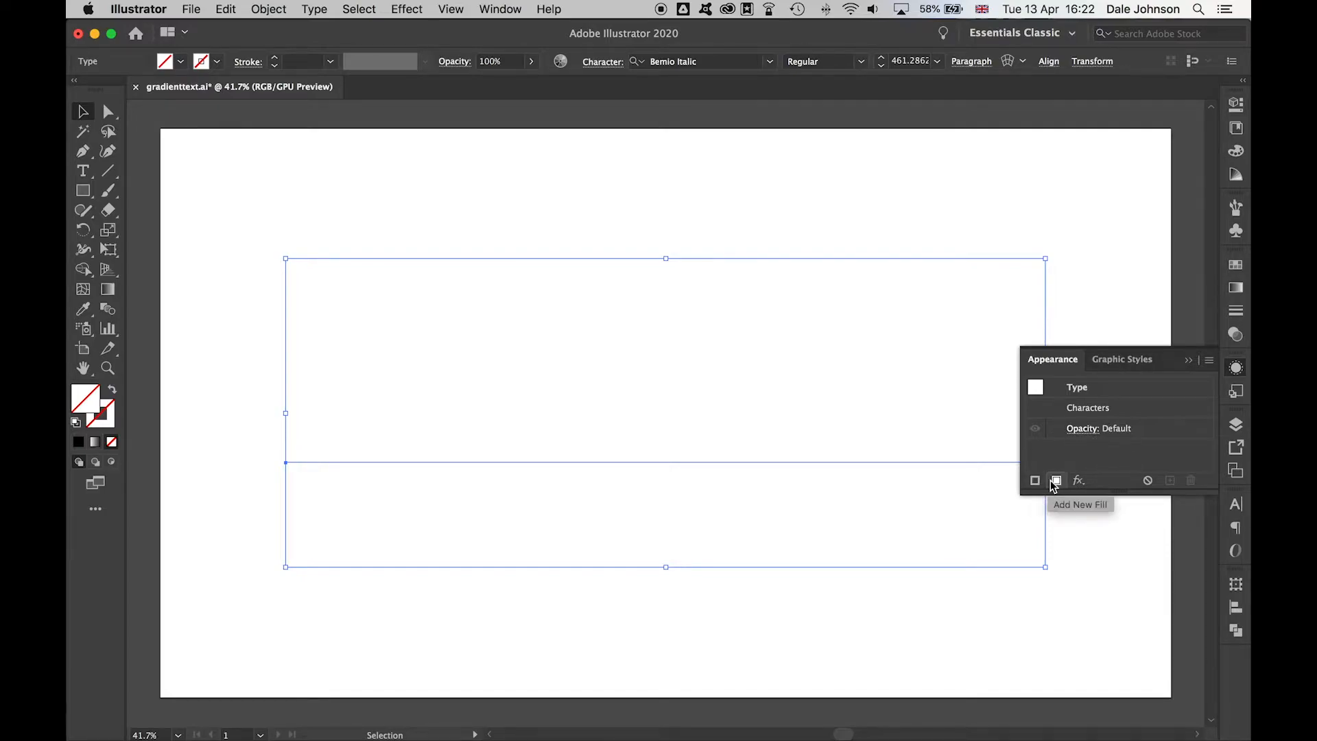
Step: Add a new fill to DISCO in Appearance and apply a white-to-black linear gradient
click(1056, 480)
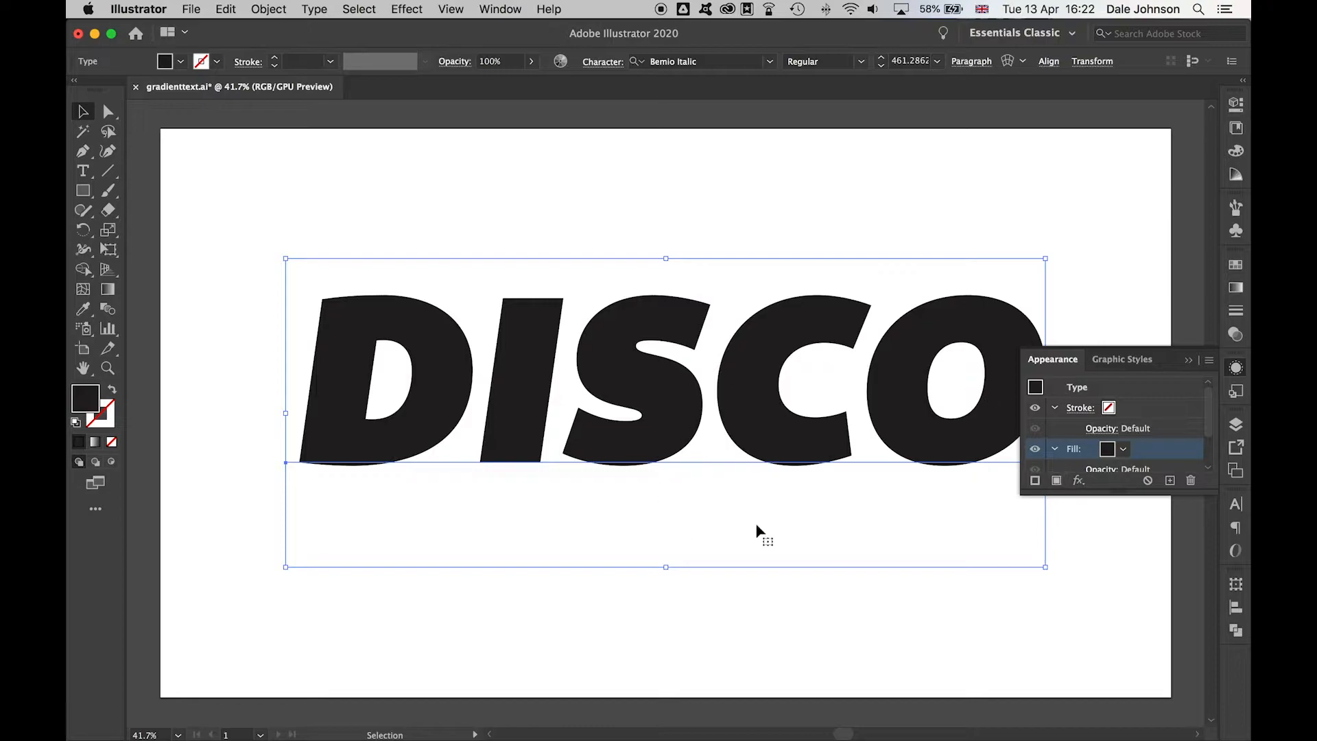
mouse_move(1124, 260)
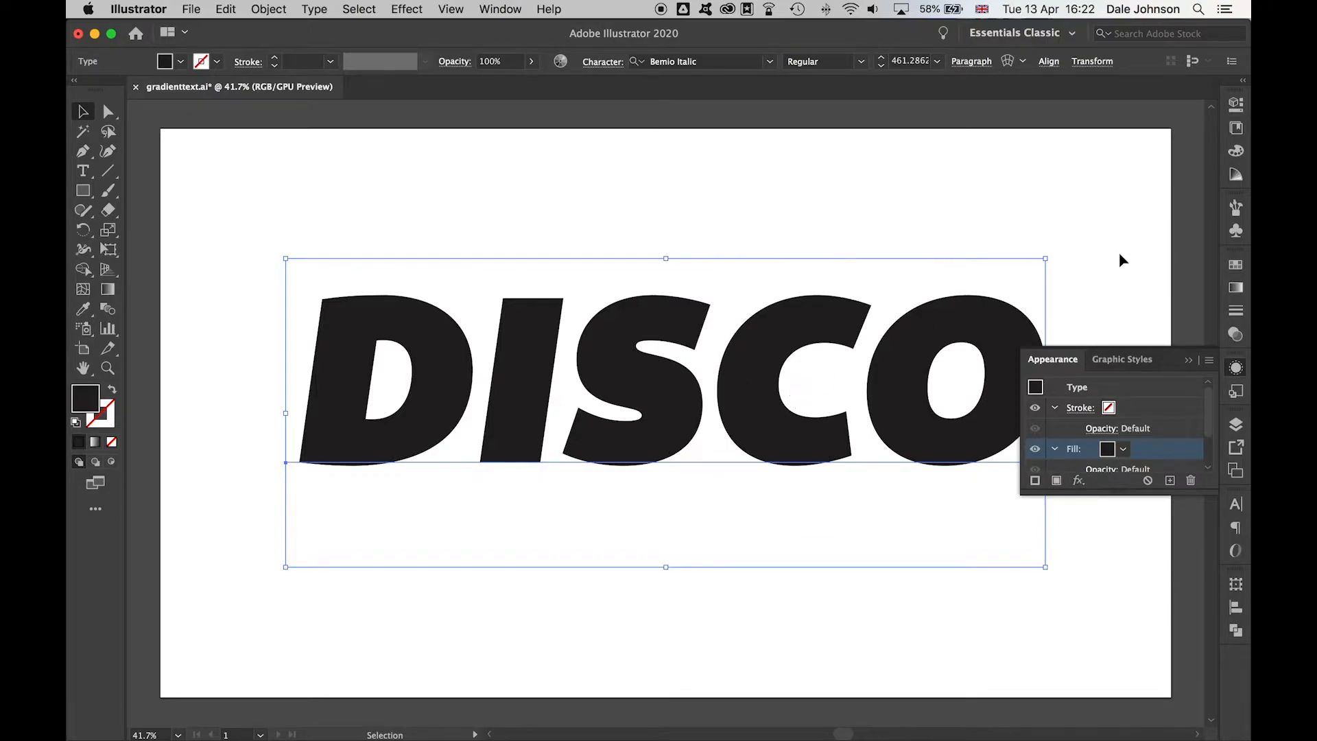
click(1235, 288)
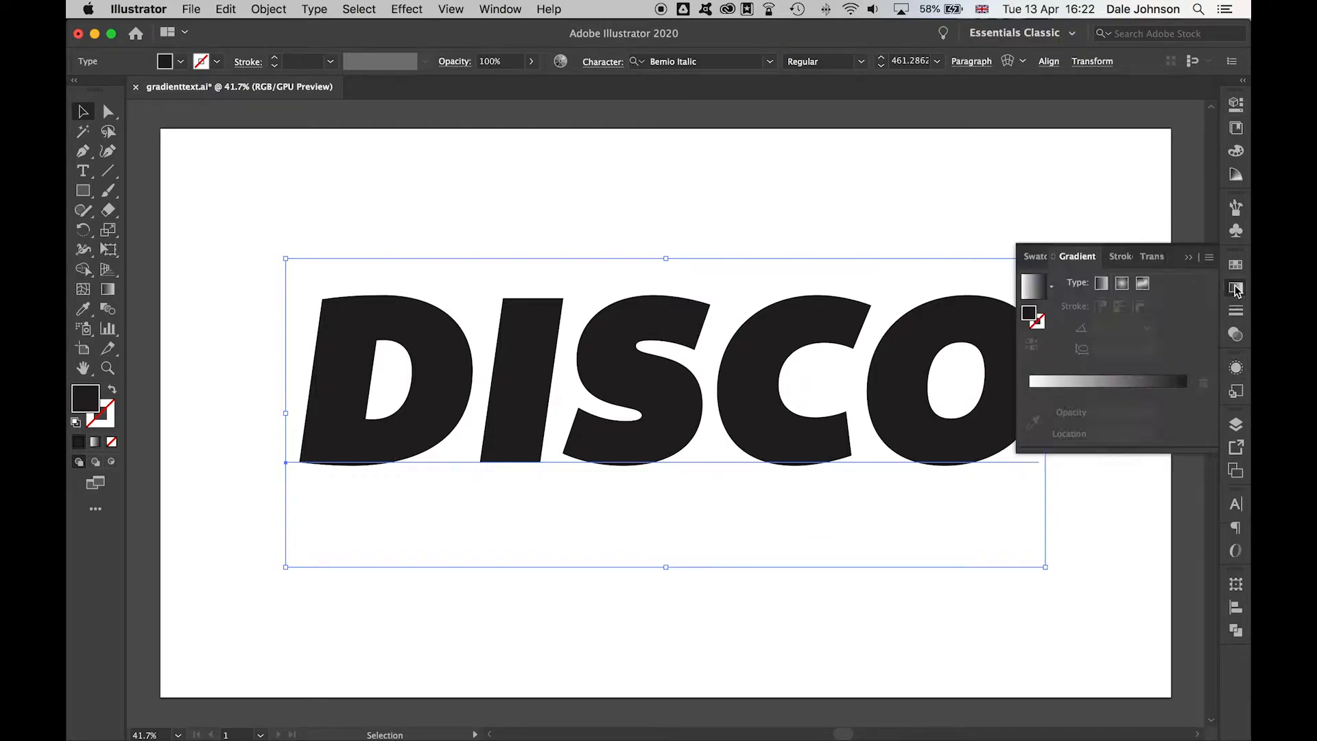
mouse_move(1101, 382)
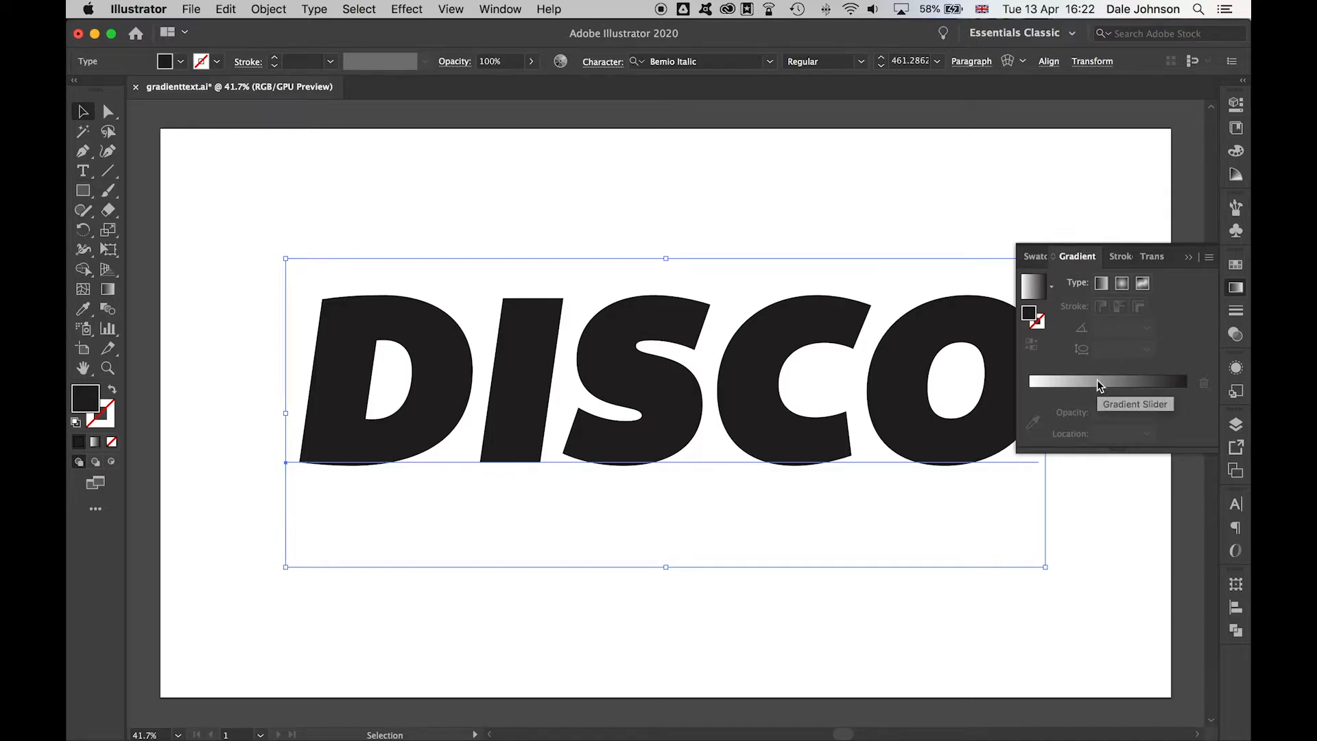
click(1101, 284)
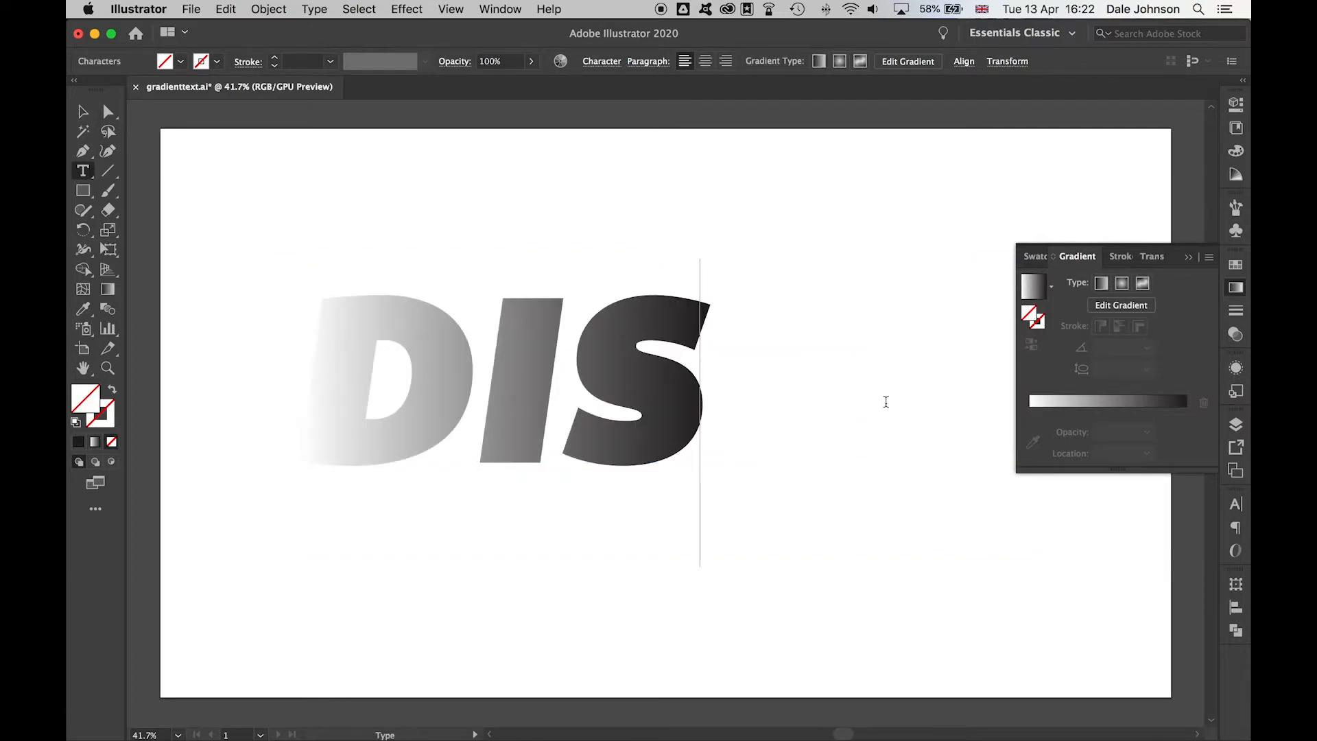
Step: Undo the accidental 'C' typing to restore DISCO, then reopen the Gradient panel
text(CO)
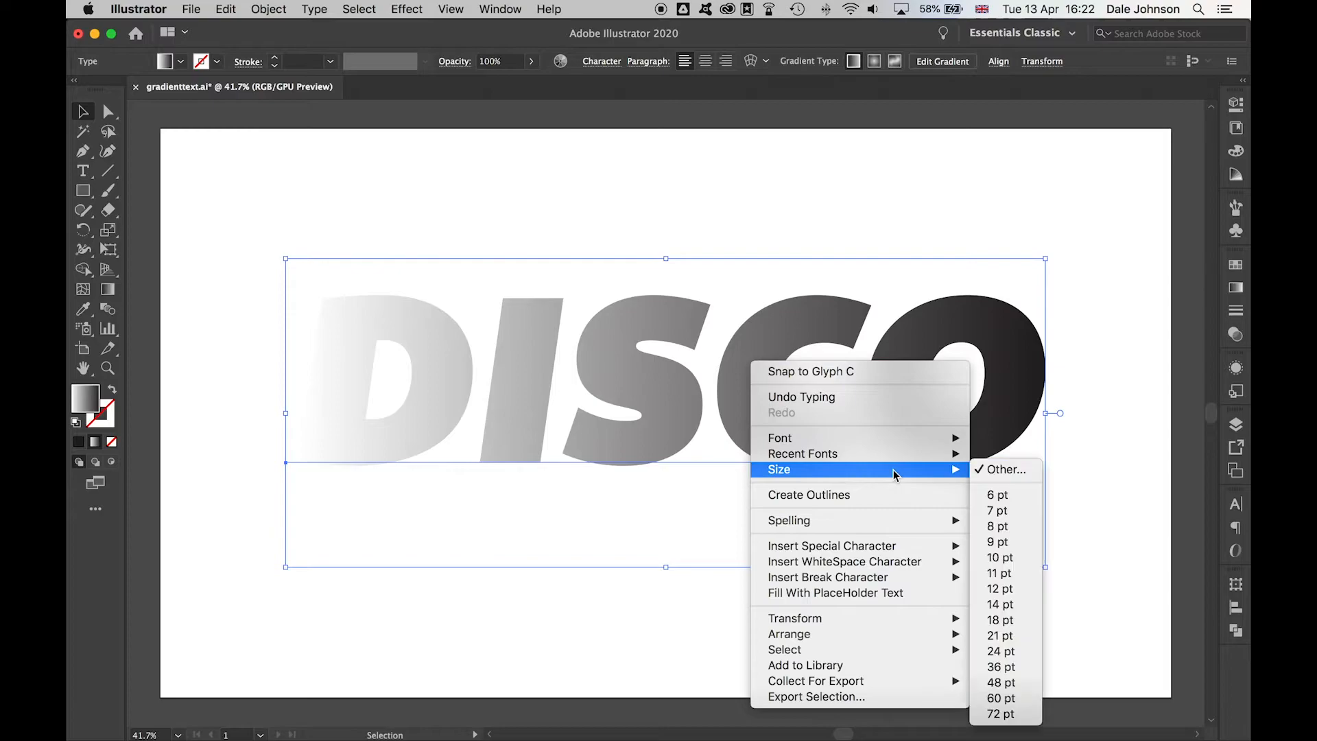
click(605, 236)
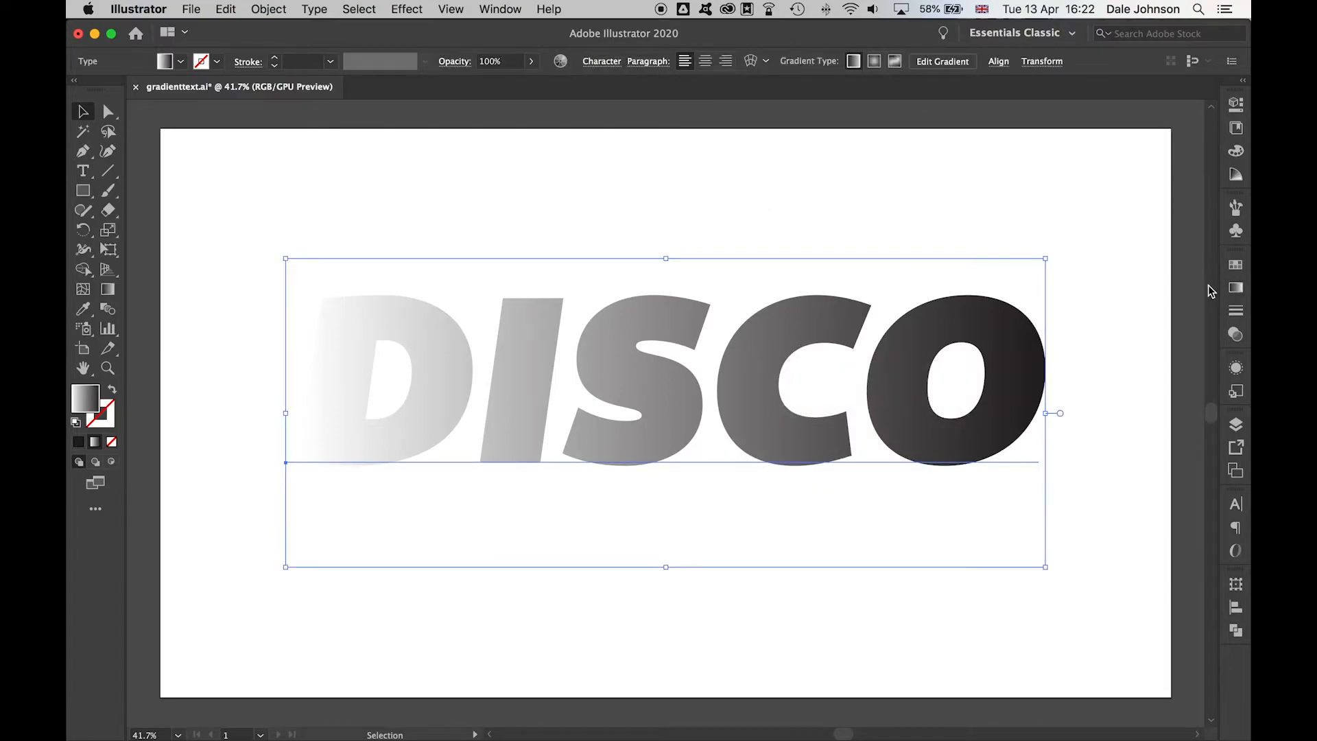
click(1235, 289)
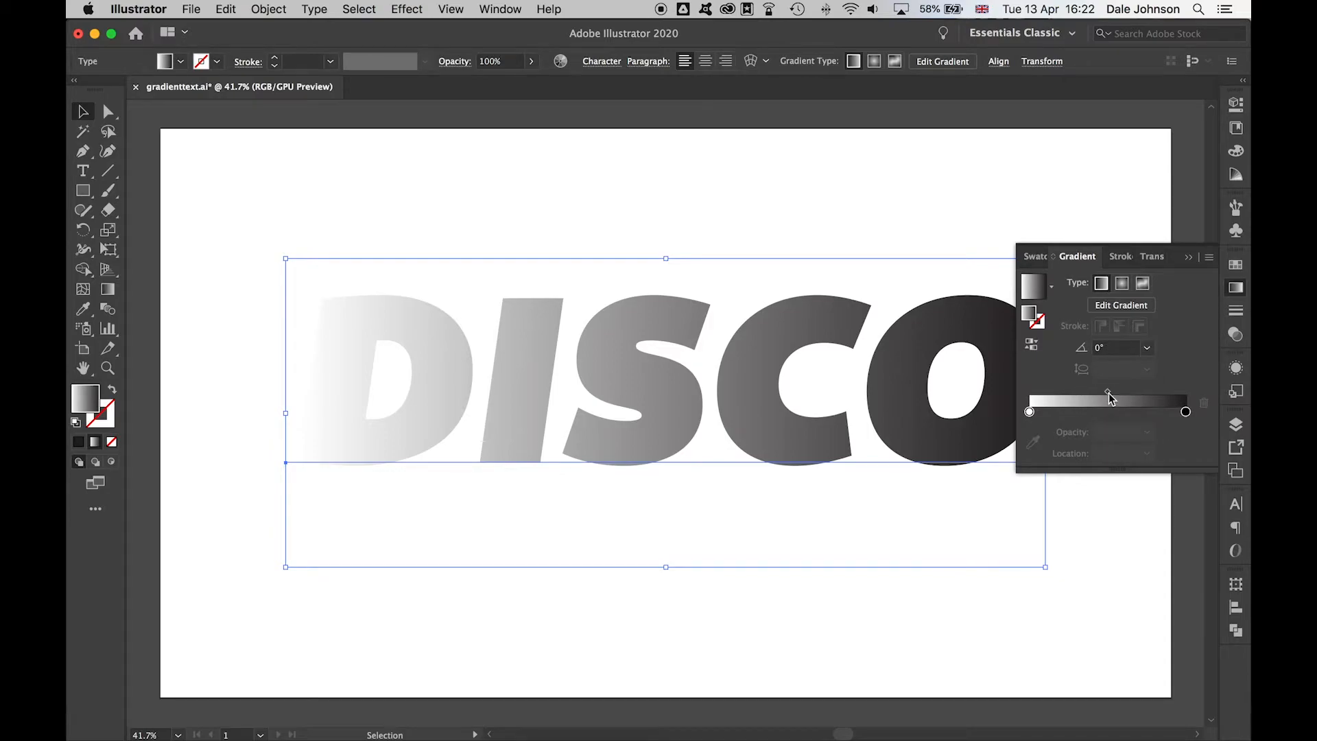
Step: Move the gradient midpoint left and add a colour stop near the left end
drag(1109, 400, 1074, 399)
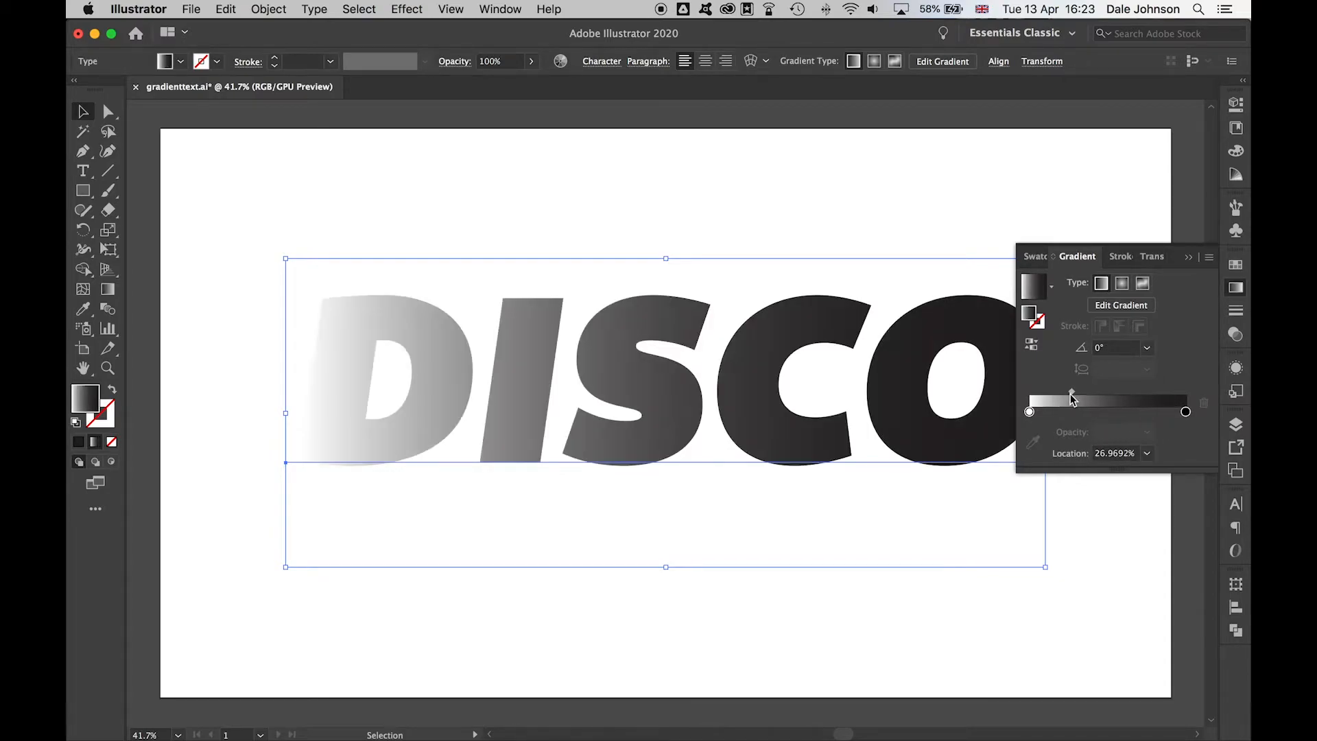
drag(1071, 392, 1090, 393)
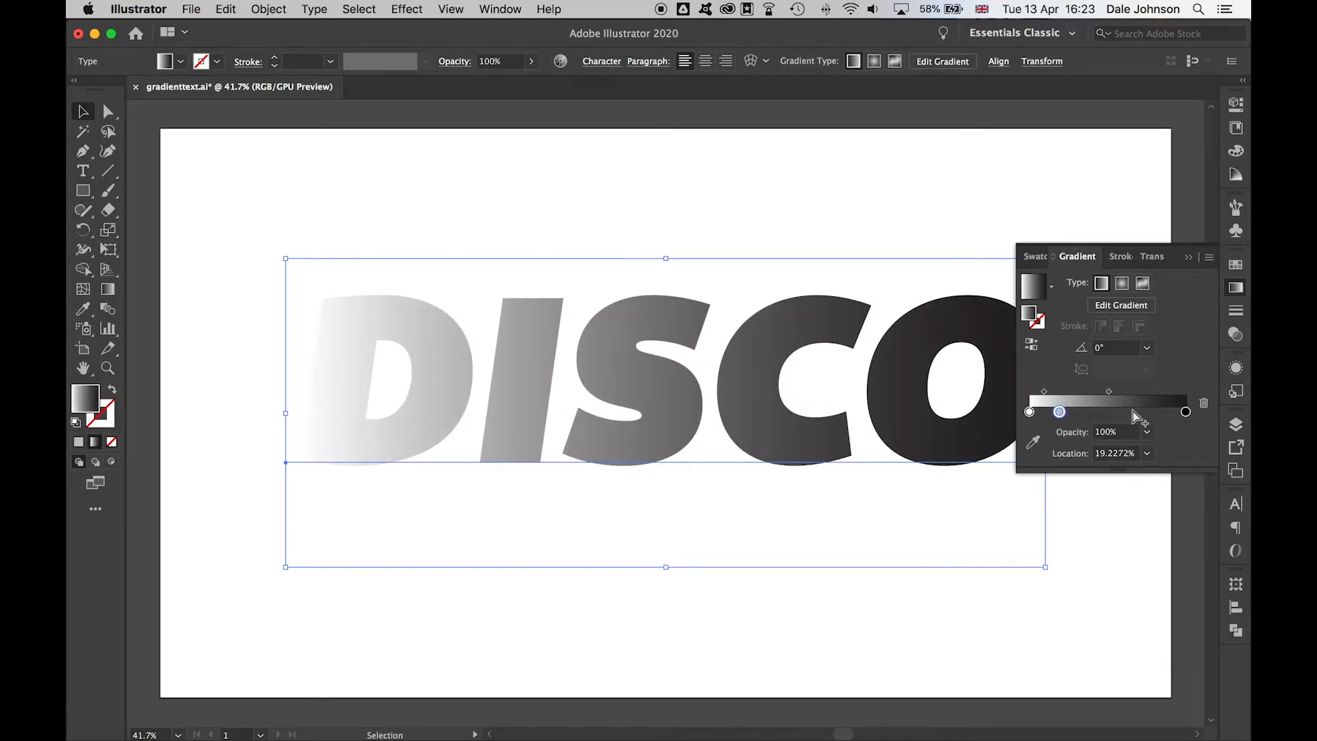
drag(1059, 411, 1136, 411)
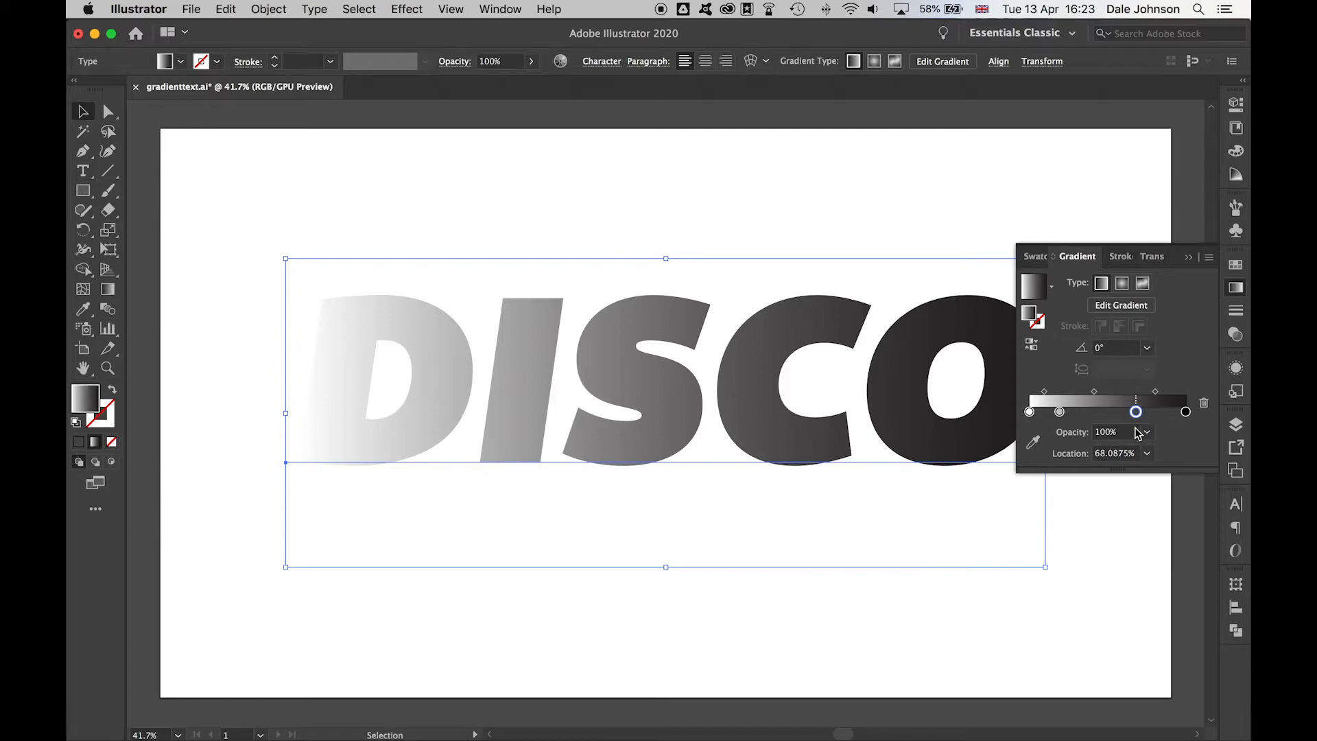
drag(1136, 411, 1059, 412)
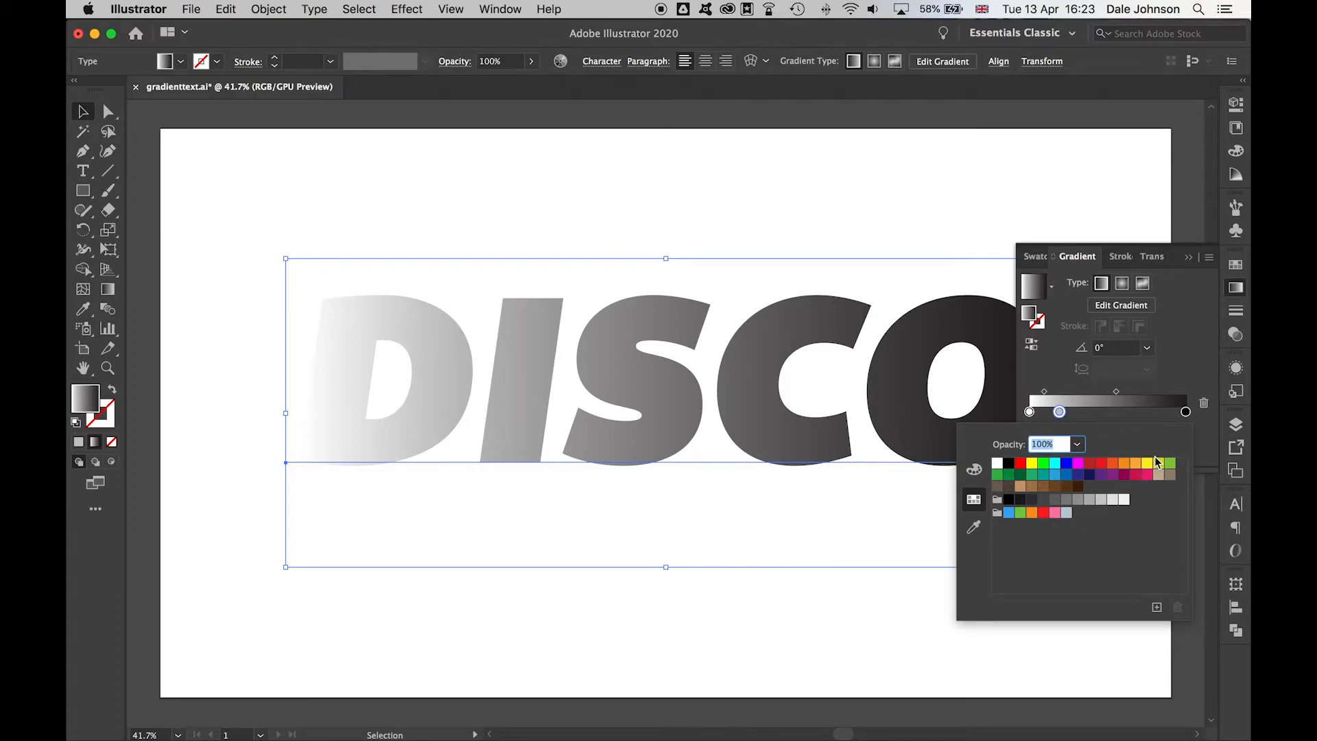
Step: Colour the middle gradient stop yellow and recolour the end stops magenta and orange
click(1147, 463)
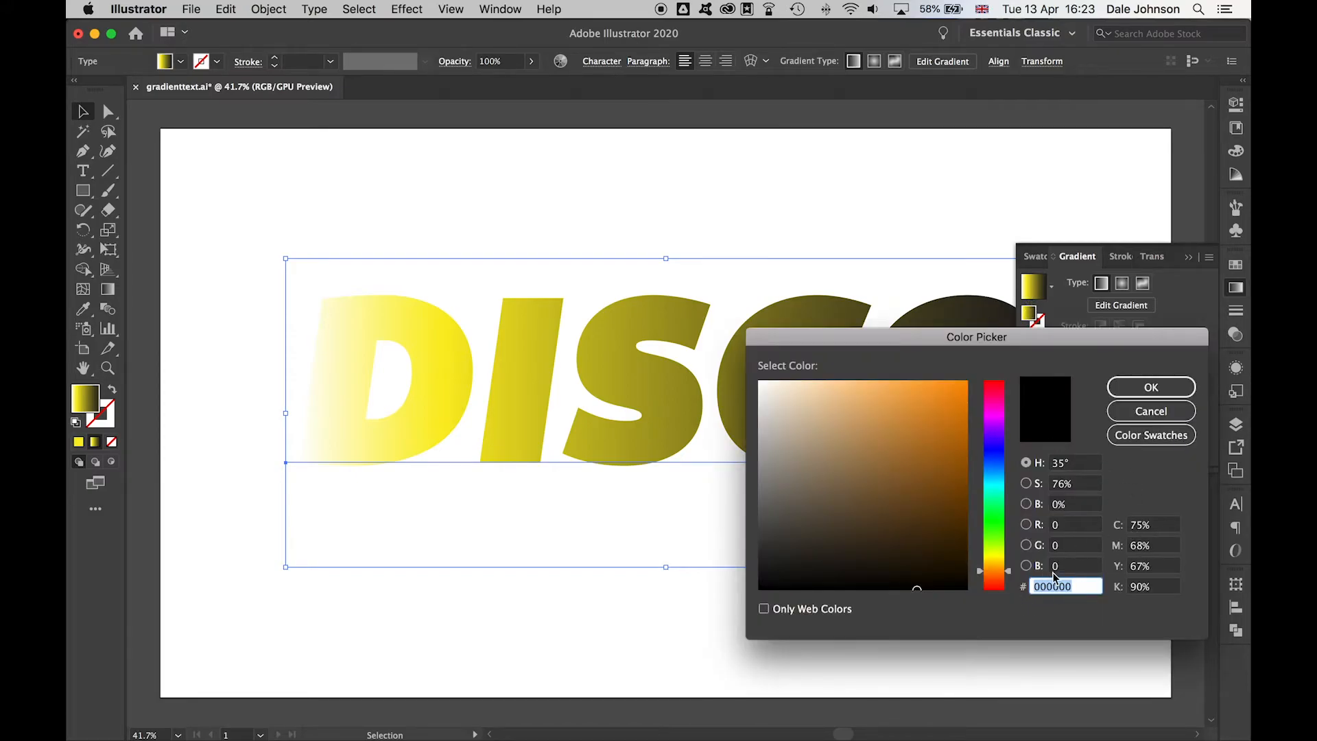
click(1150, 386)
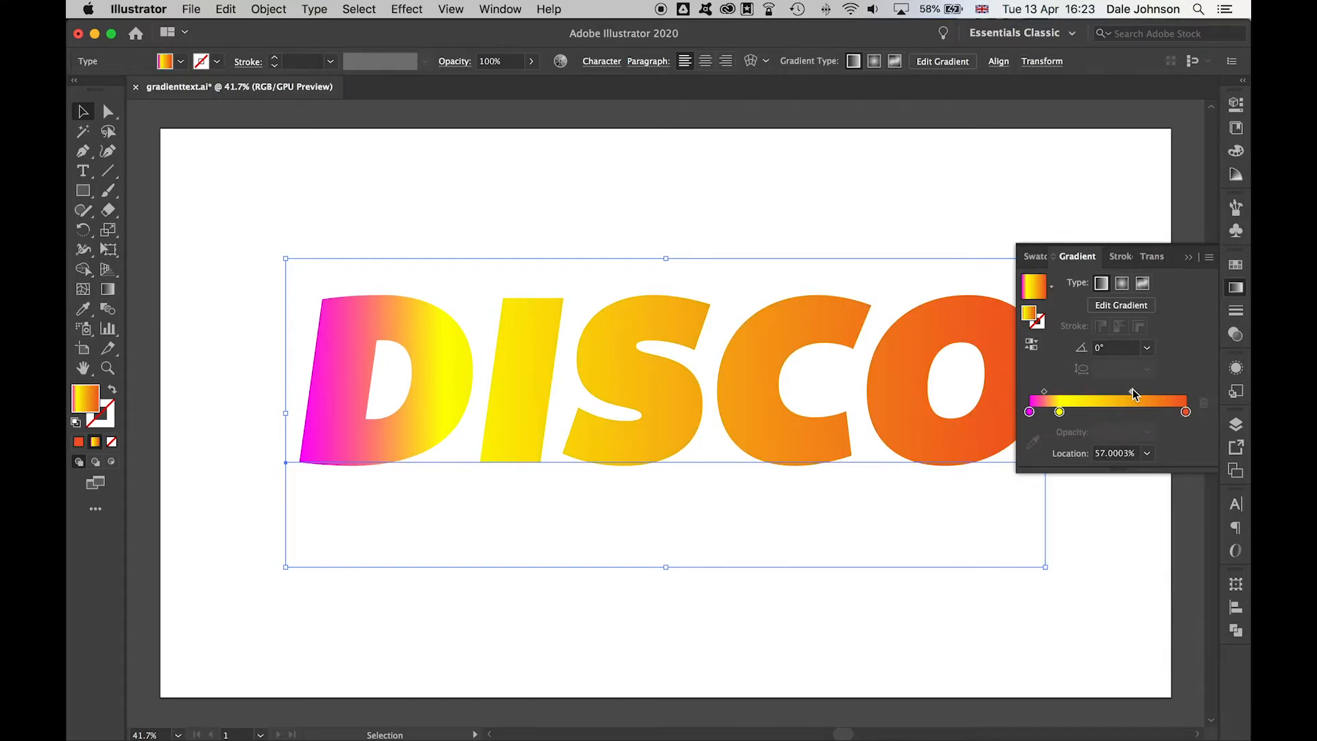
Step: Nudge the yellow stop right to about 36%, close the Gradient panel, and deselect DISCO
drag(1132, 394, 1078, 412)
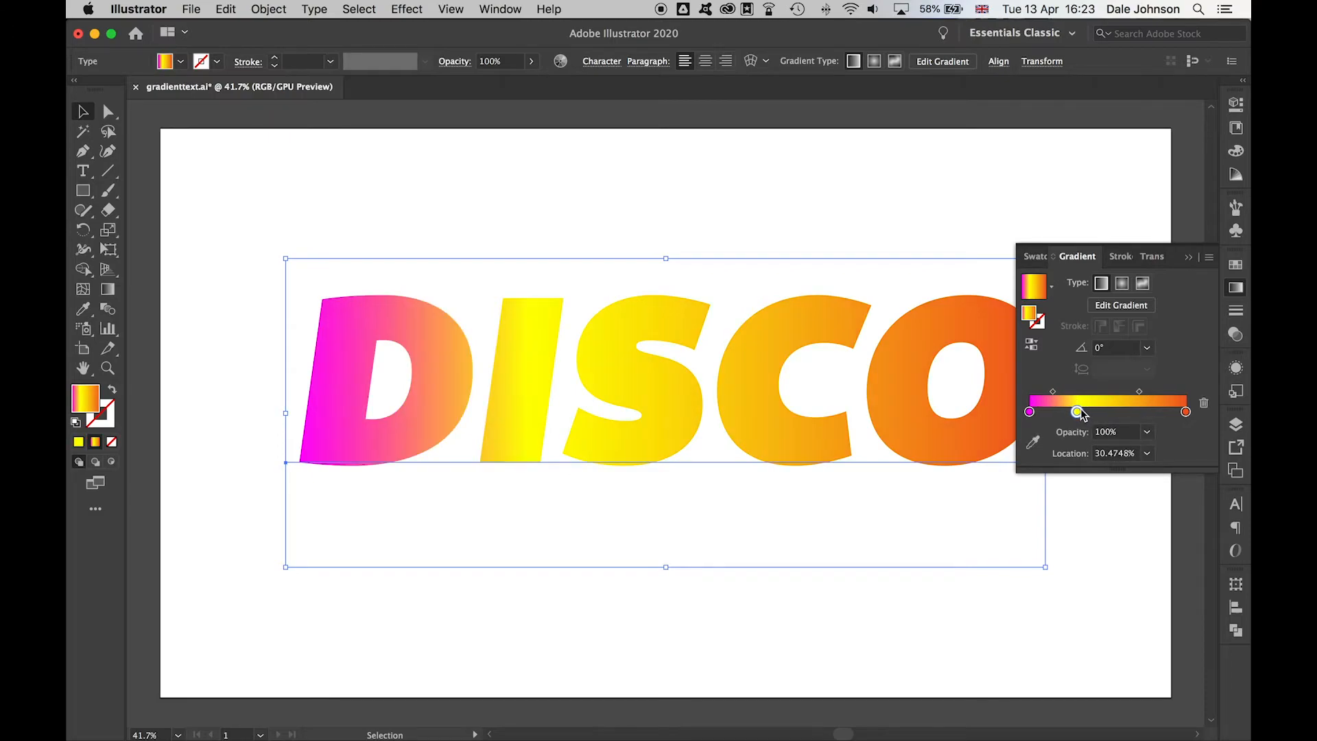
drag(1078, 411, 1085, 411)
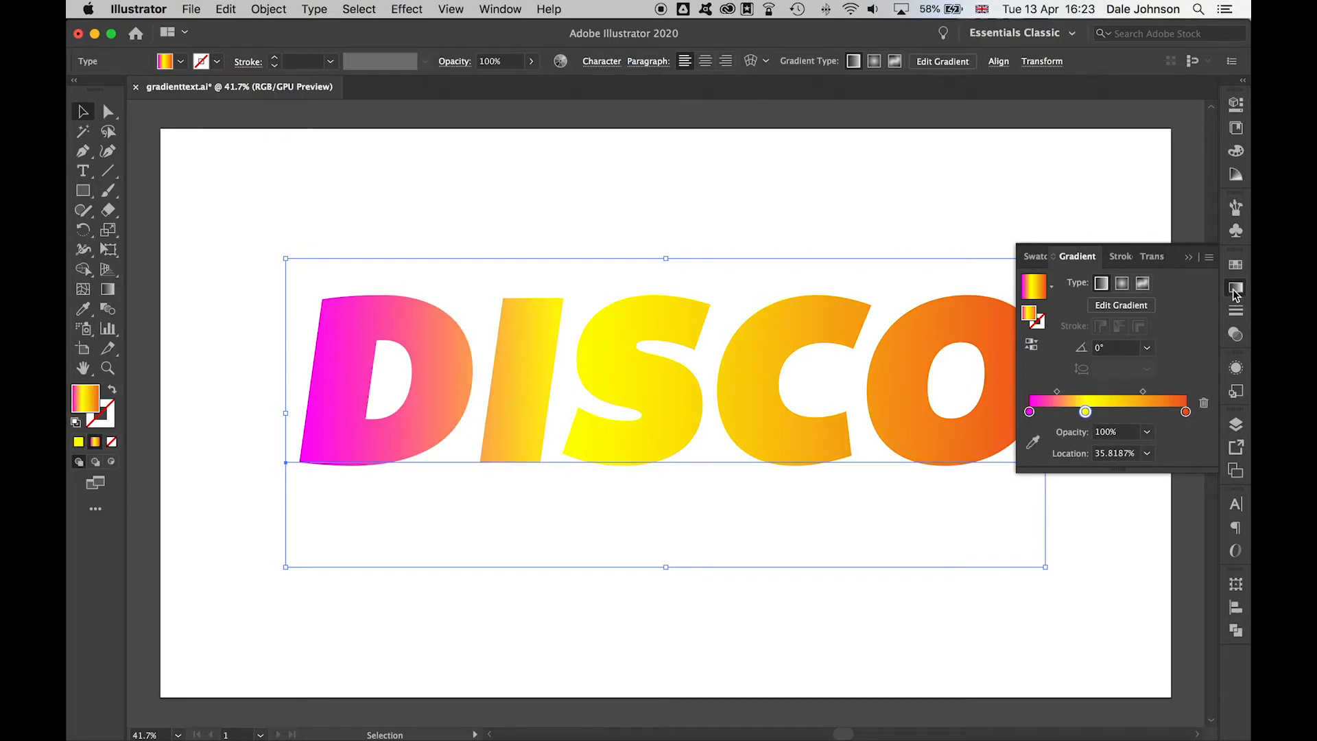
click(1235, 293)
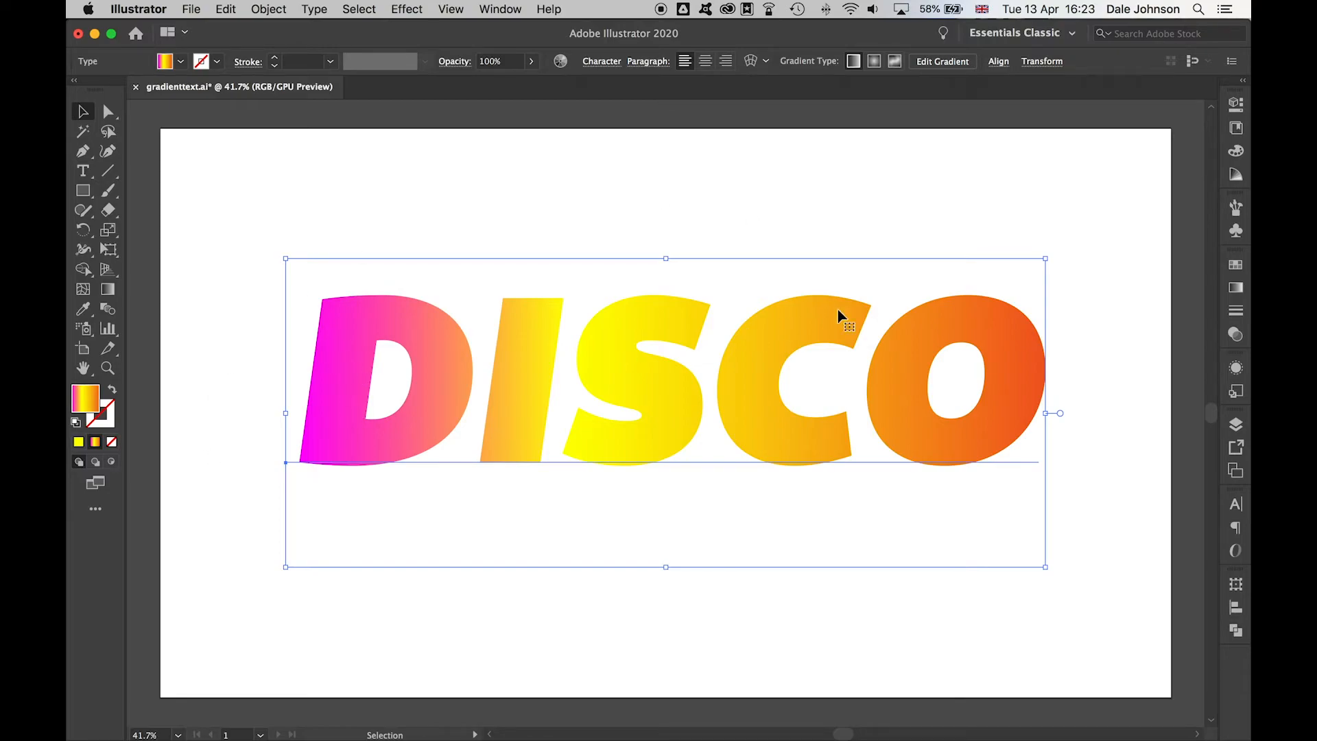
click(704, 172)
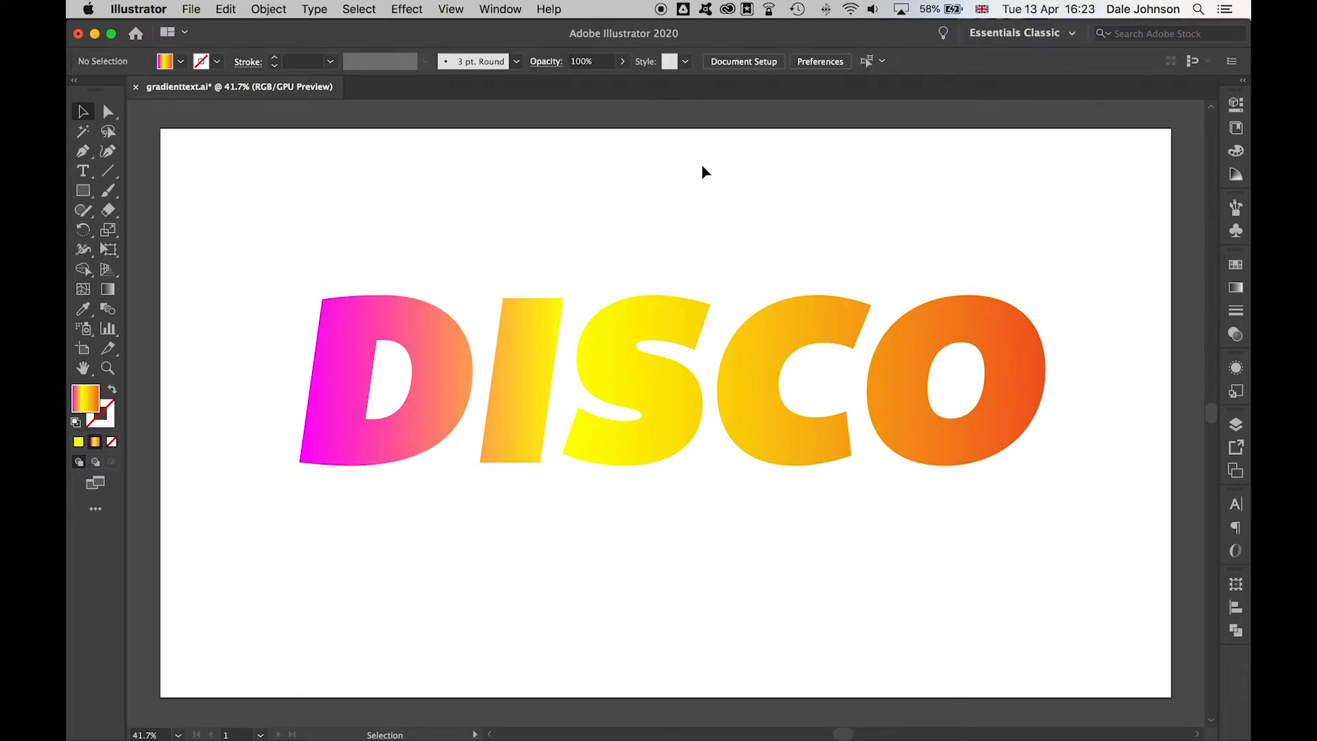